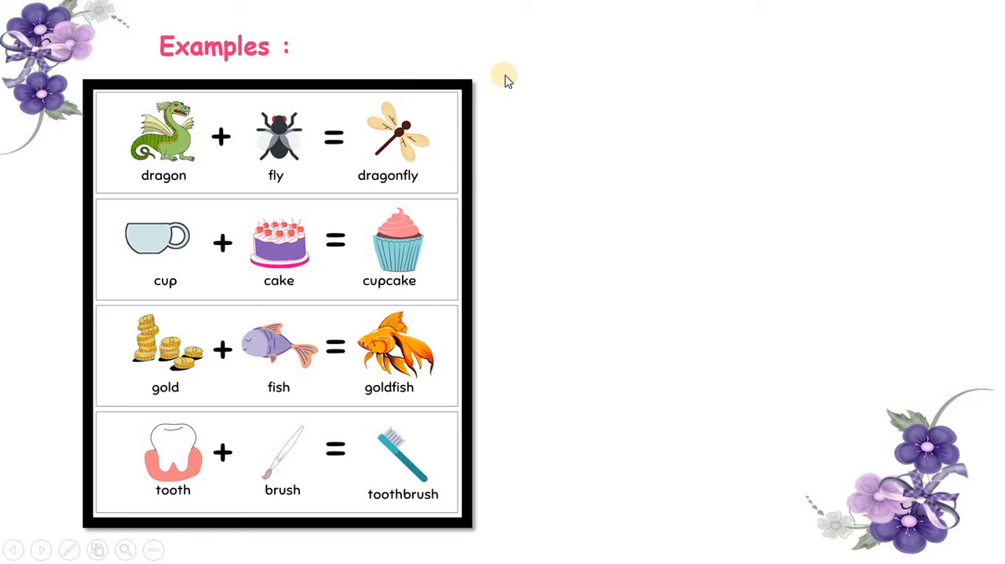
mouse_move(541, 161)
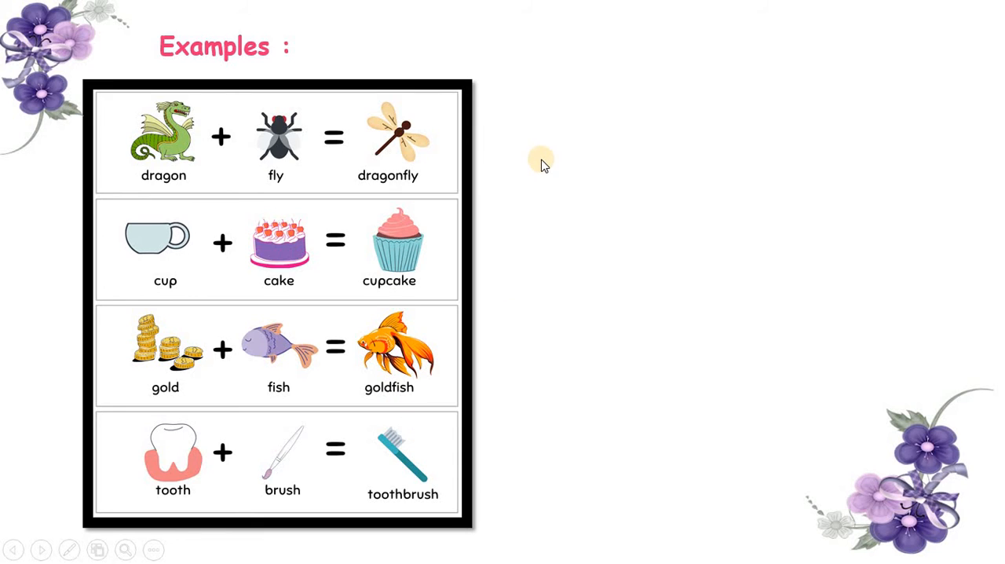
left_click(41, 548)
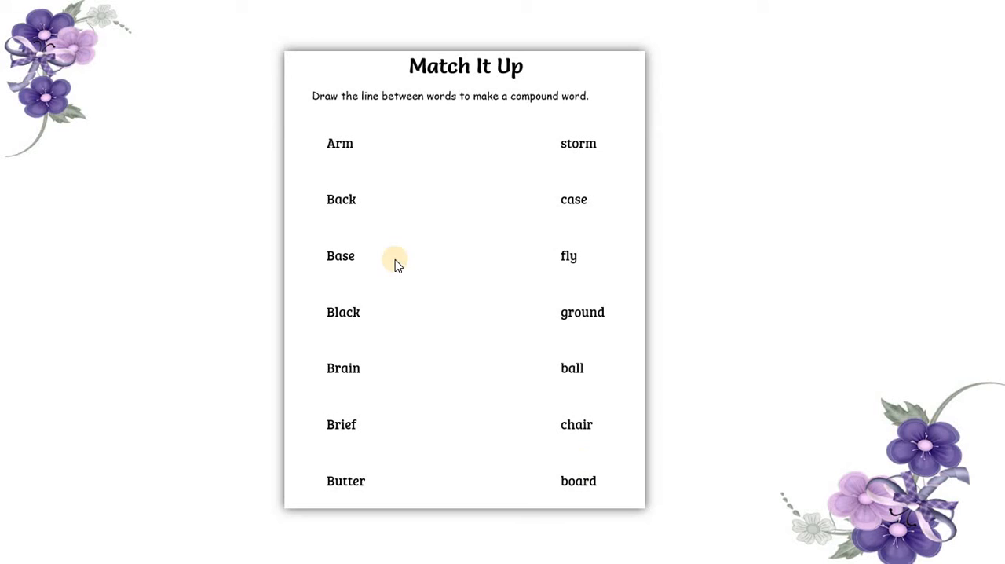
mouse_move(553, 284)
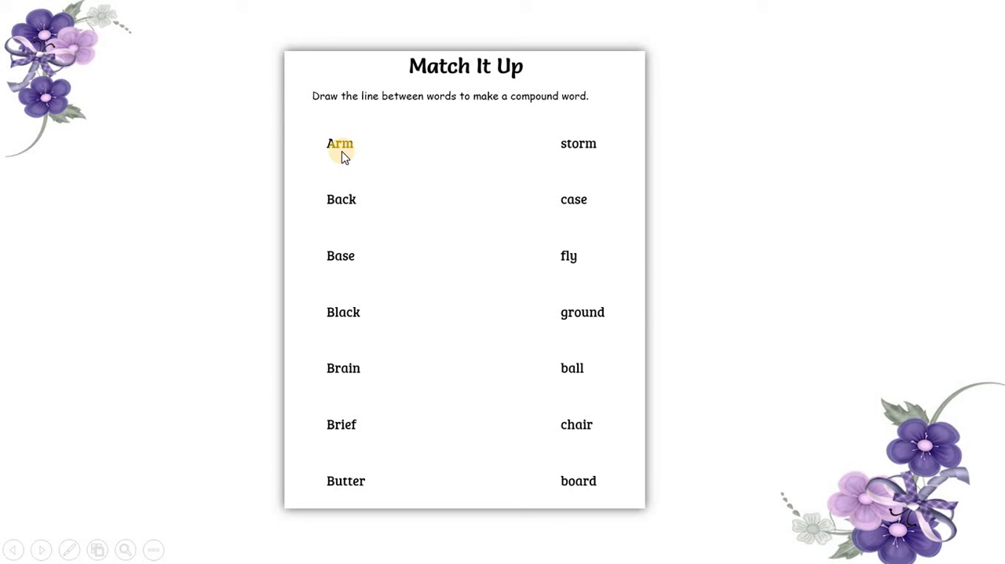
mouse_move(328, 282)
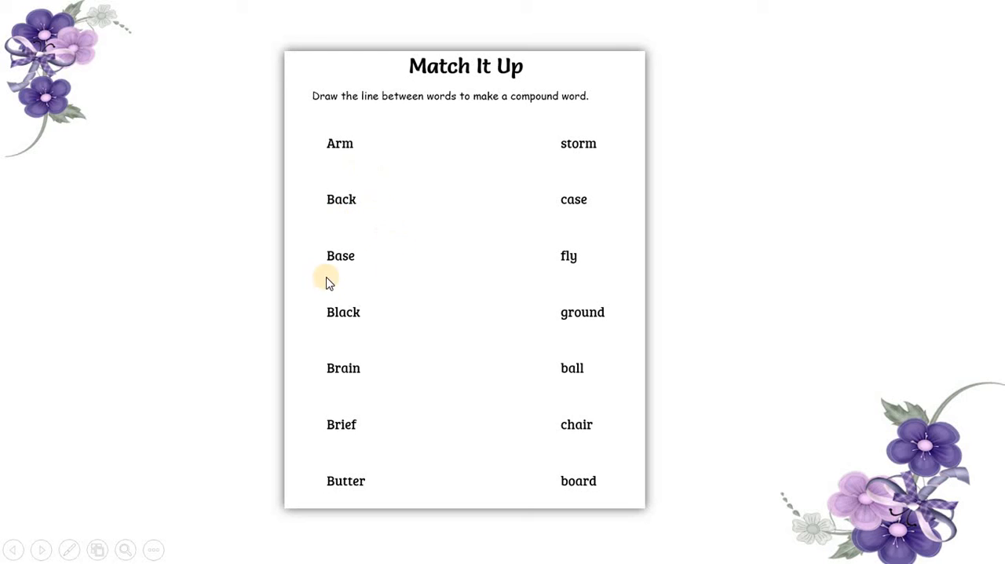
mouse_move(342, 391)
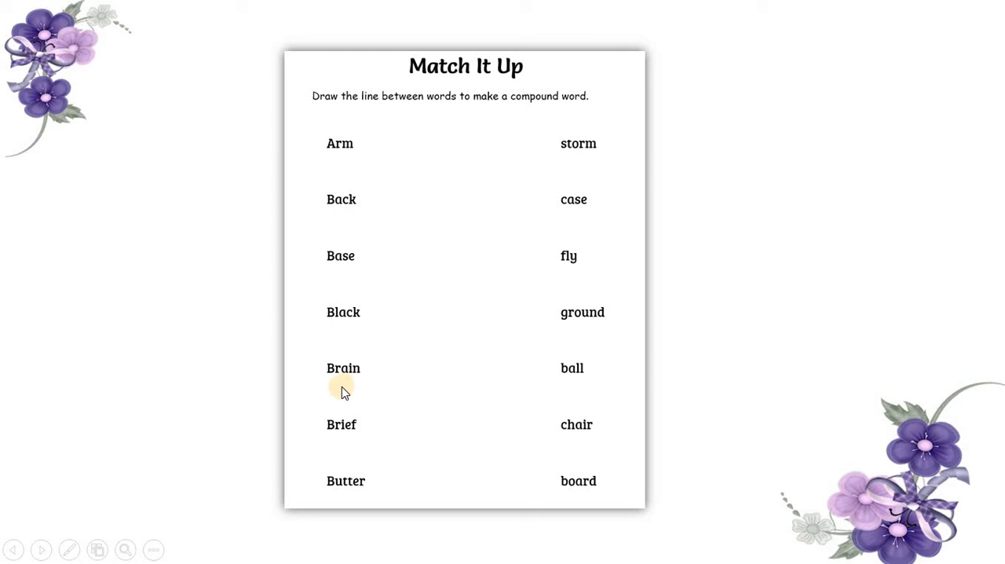
mouse_move(473, 285)
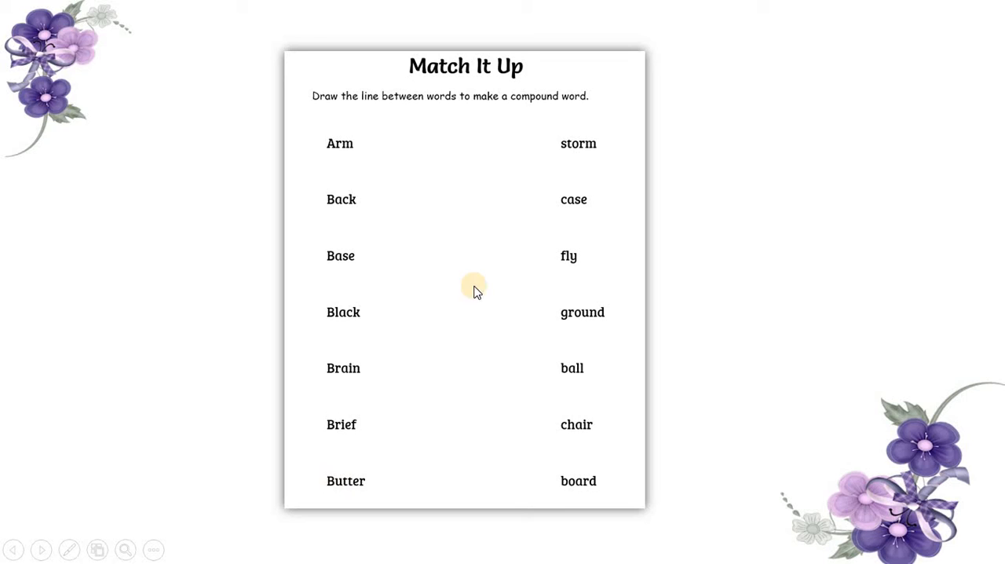
mouse_move(573, 161)
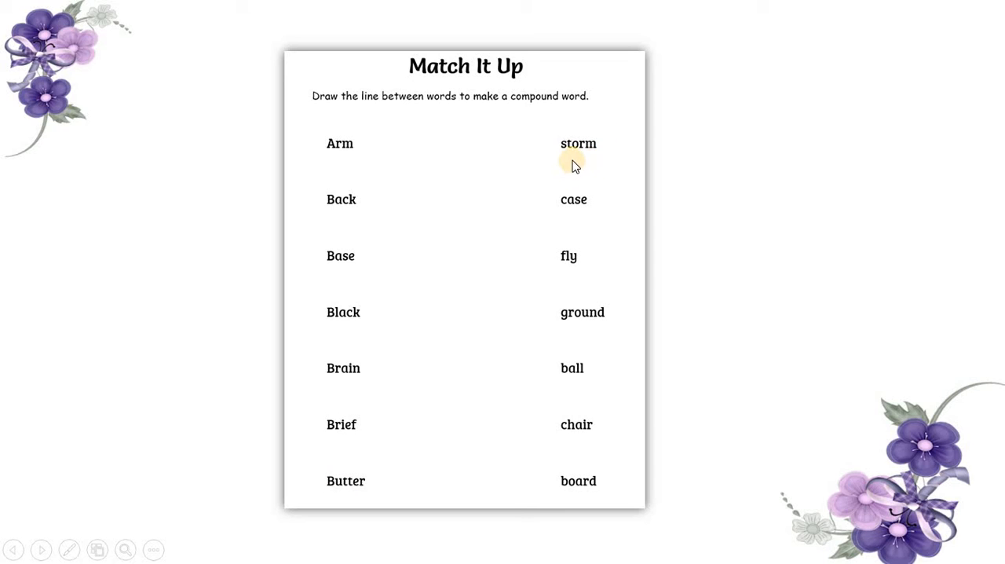
mouse_move(572, 258)
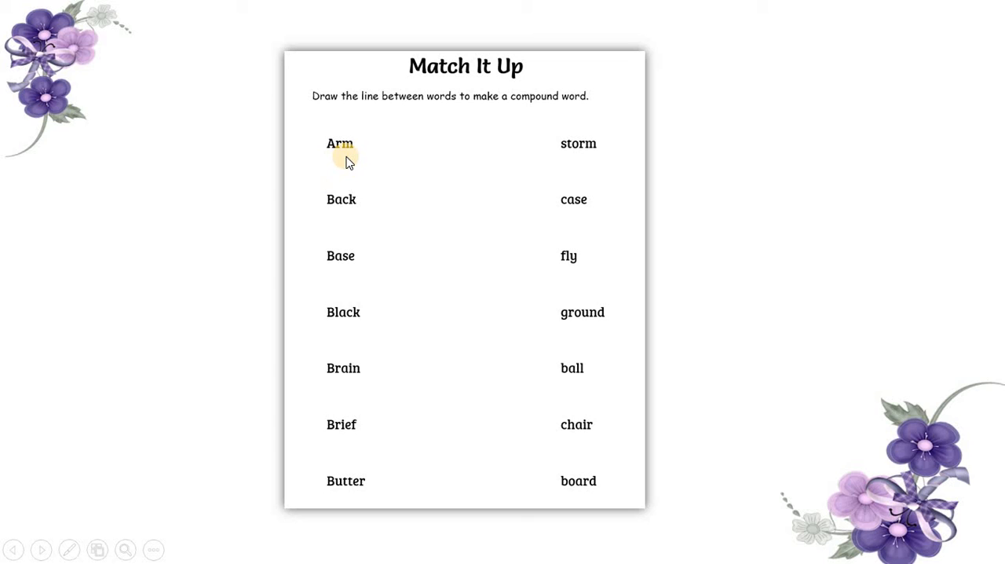
mouse_move(514, 240)
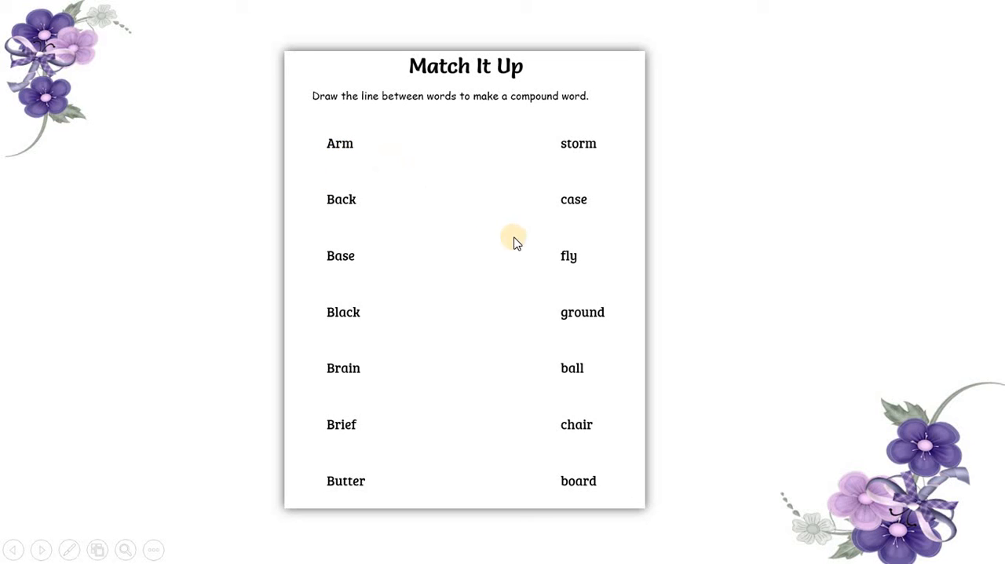